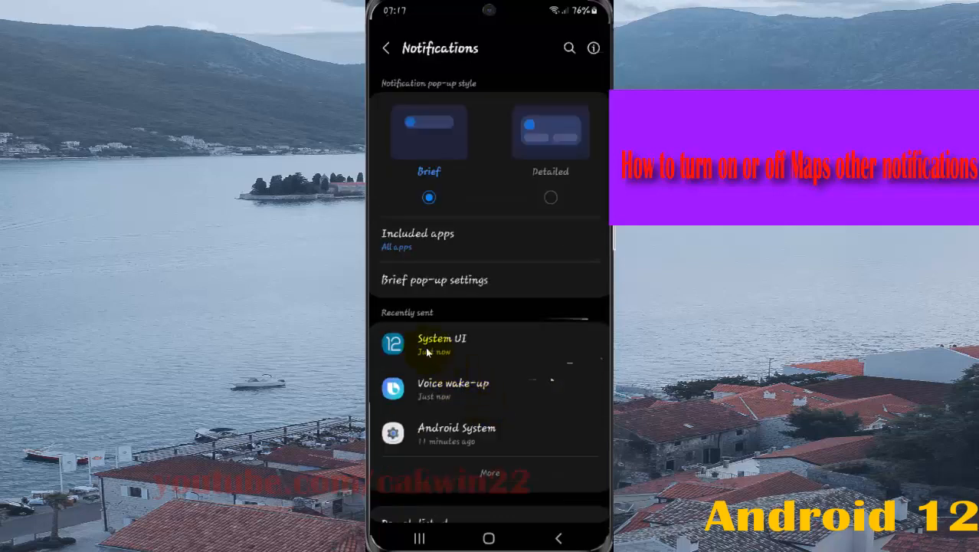
mouse_move(449, 365)
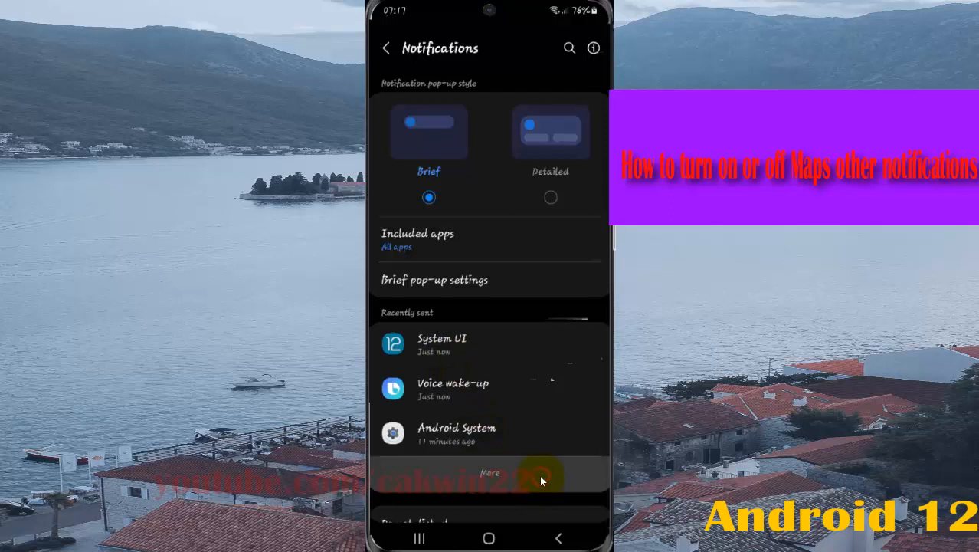
Open the full App notifications list via More under Recently sent.
click(488, 473)
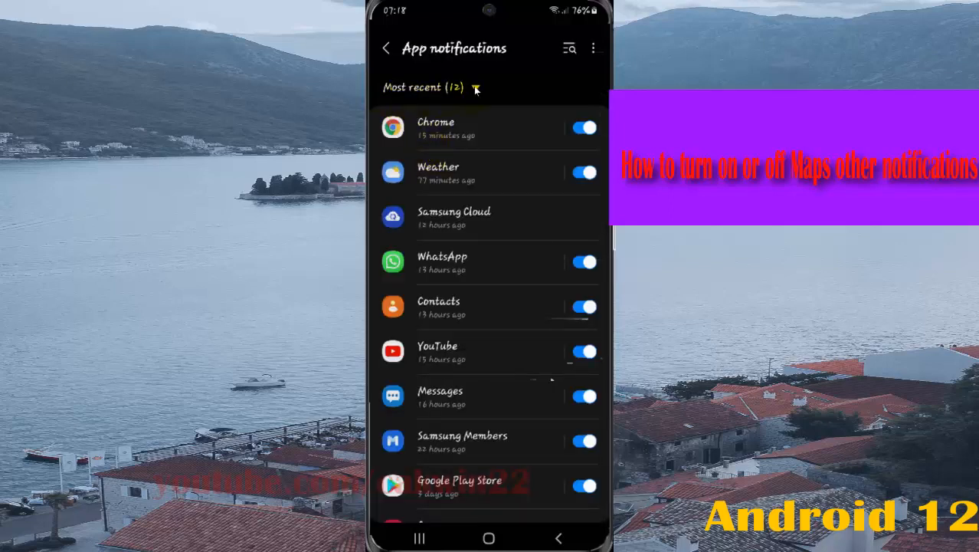
Change the app list filter from Most recent to All and scroll down to Maps.
click(475, 87)
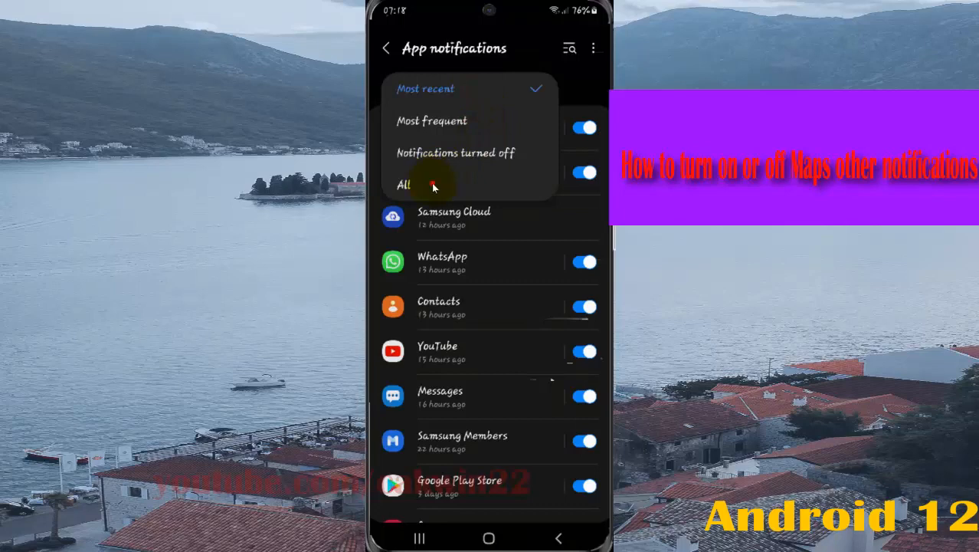
click(403, 185)
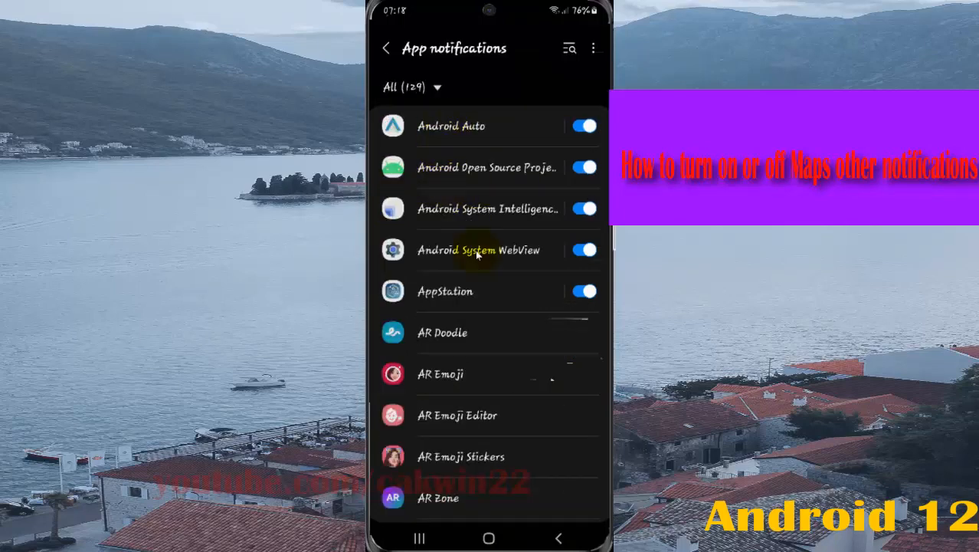
scroll(down, 3)
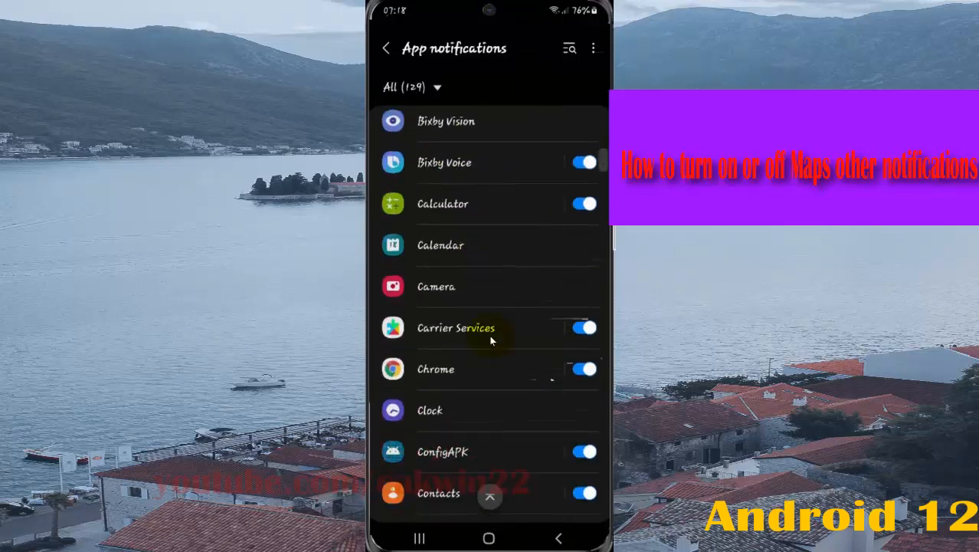
scroll(down, 3)
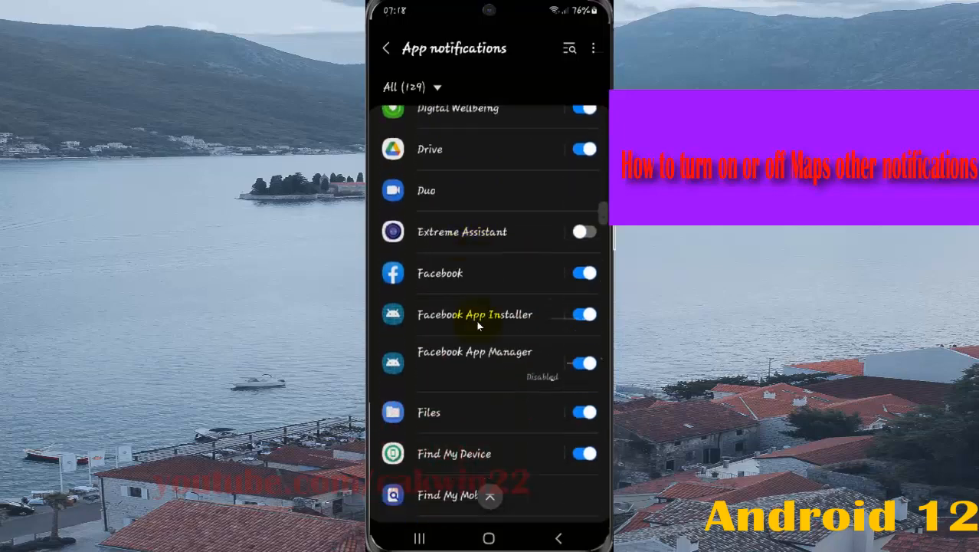
scroll(down, 3)
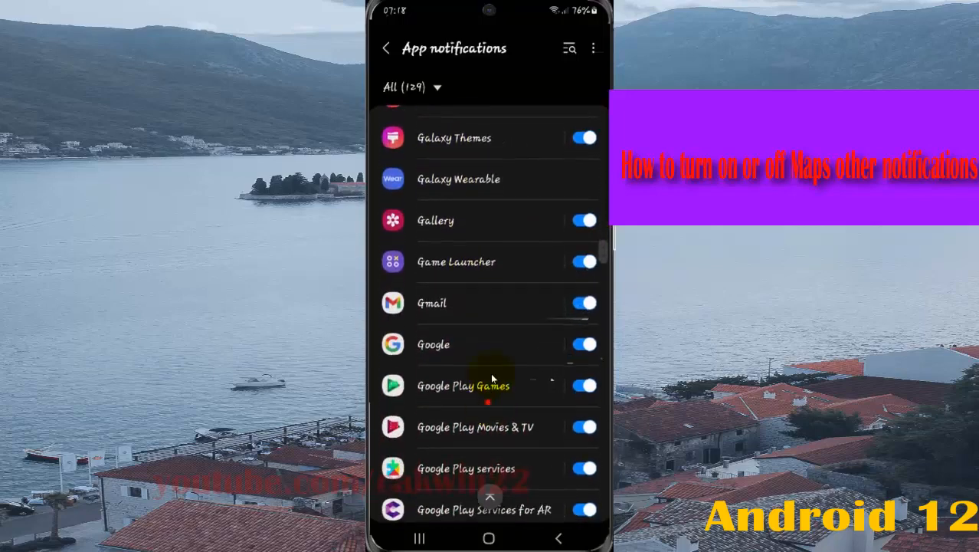
scroll(down, 3)
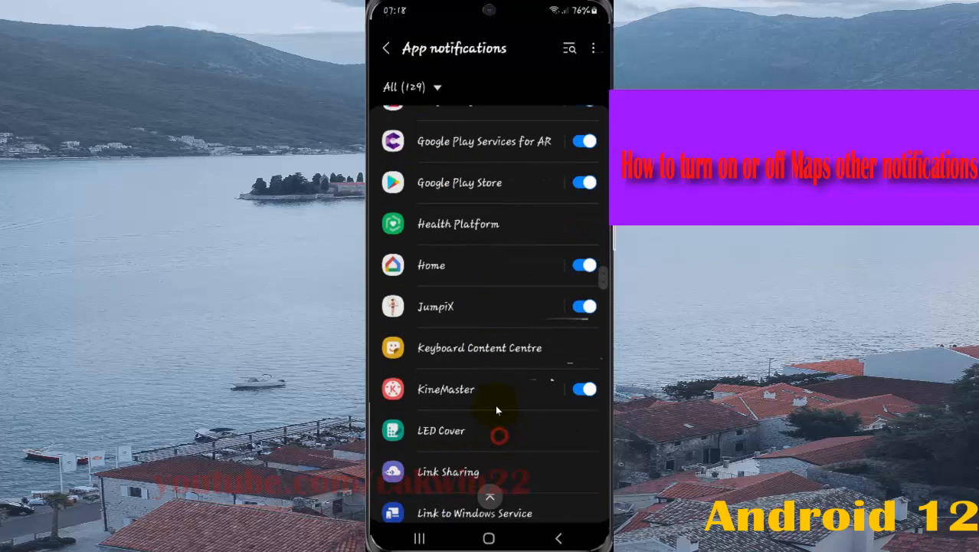
scroll(down, 3)
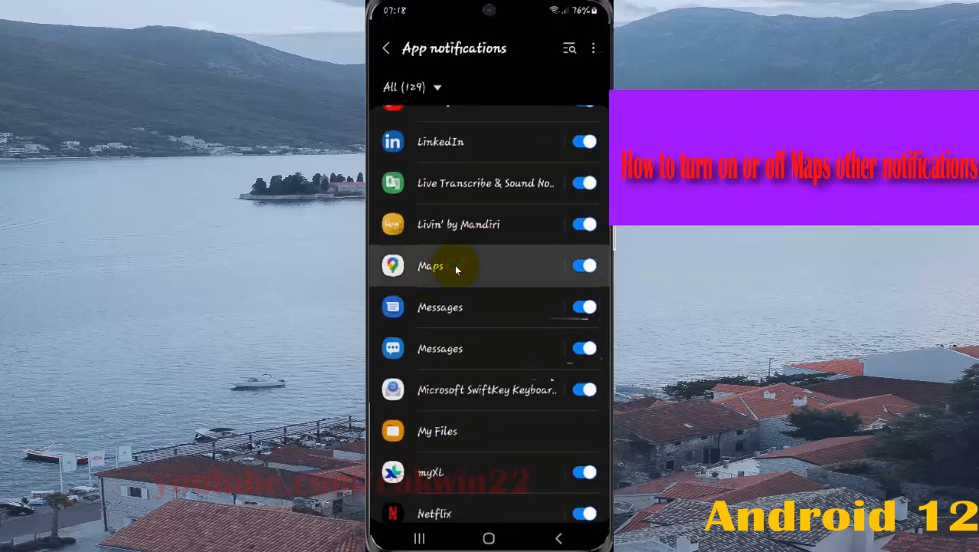
Open Maps' notification categories and scroll to the Maps features section.
click(430, 266)
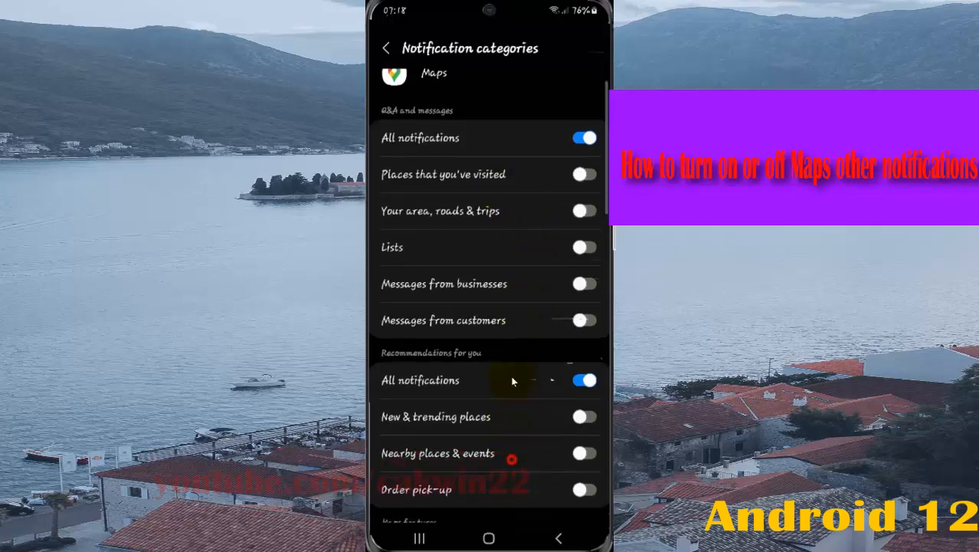
scroll(down, 3)
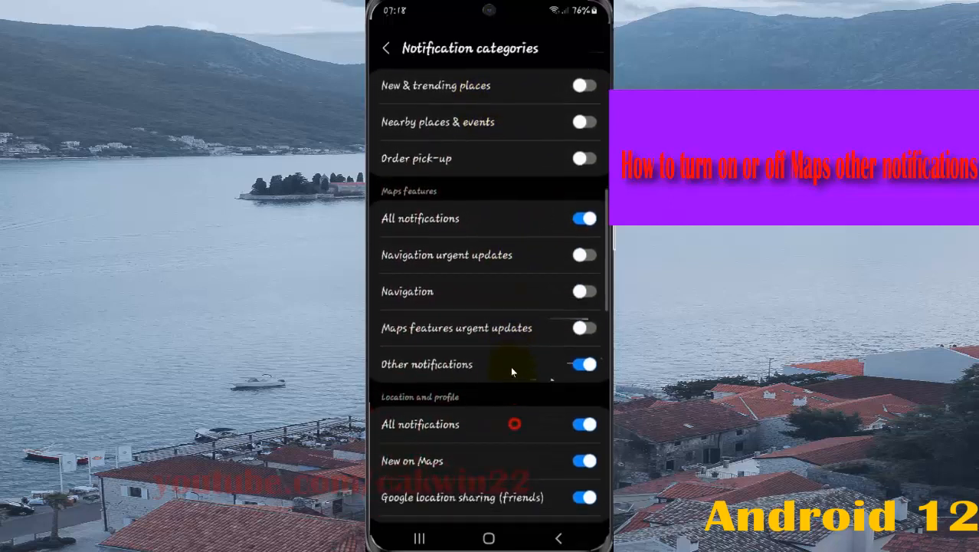
scroll(down, 3)
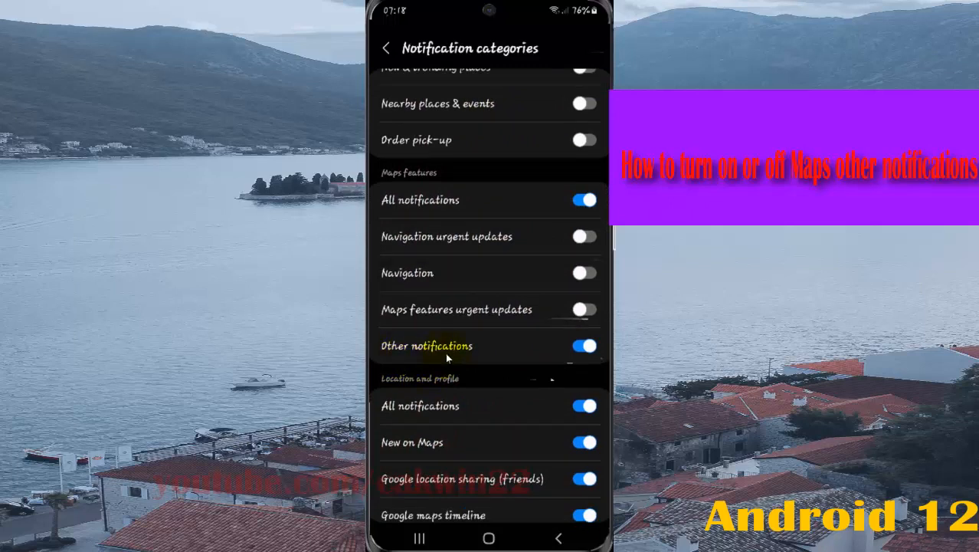
Toggle Maps' Other notifications switch several times, leaving it off.
click(584, 346)
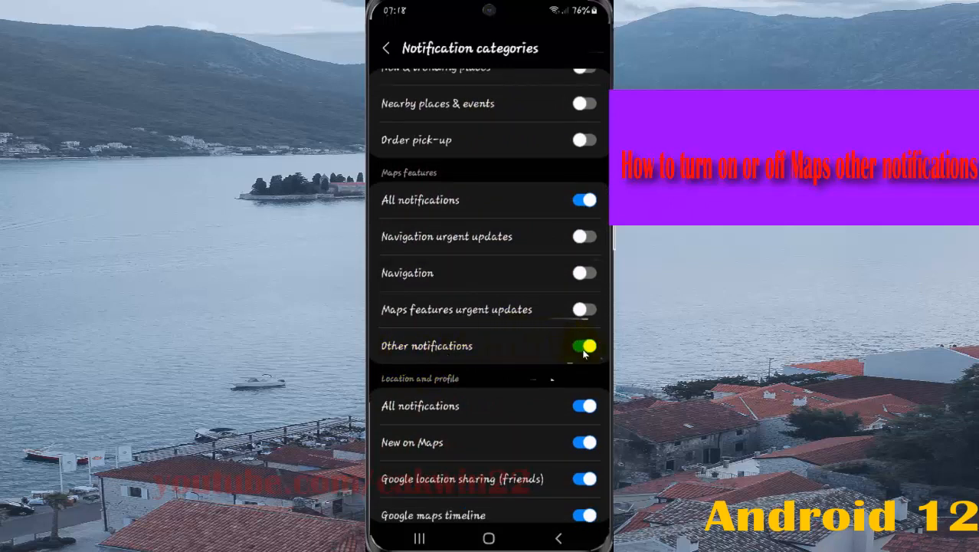
click(585, 345)
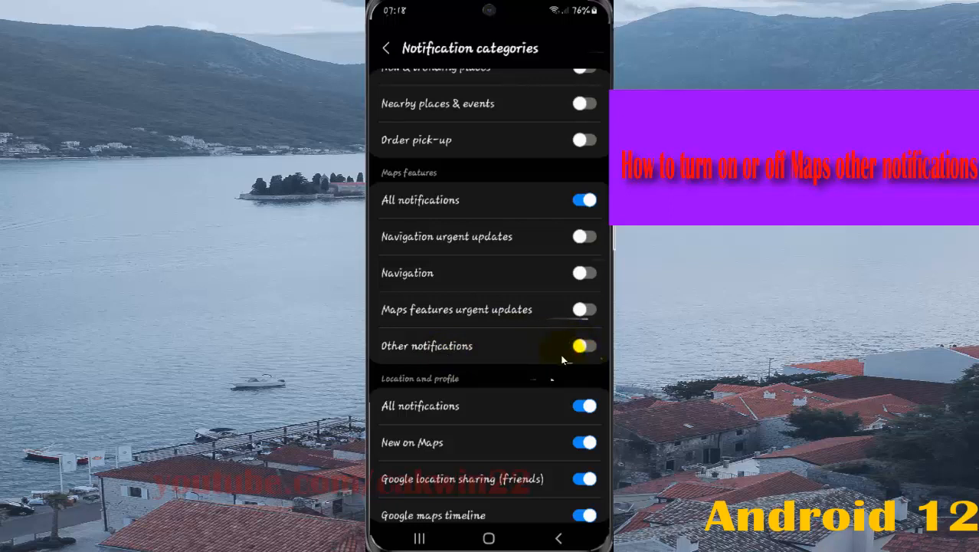
click(584, 346)
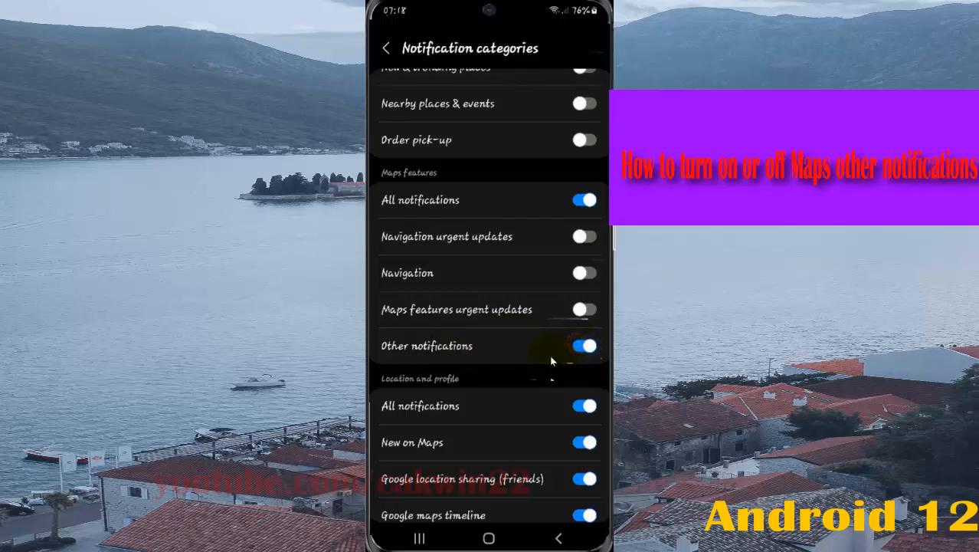
click(583, 345)
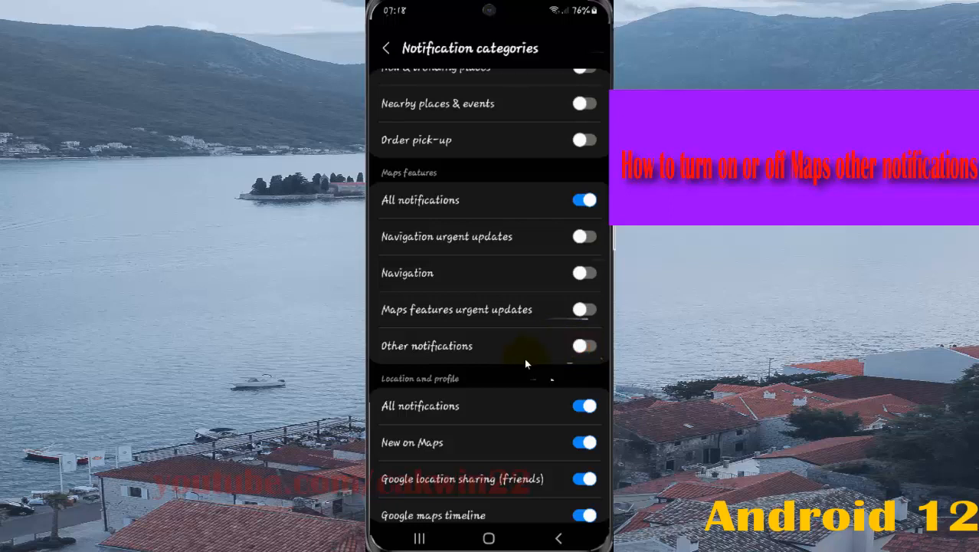